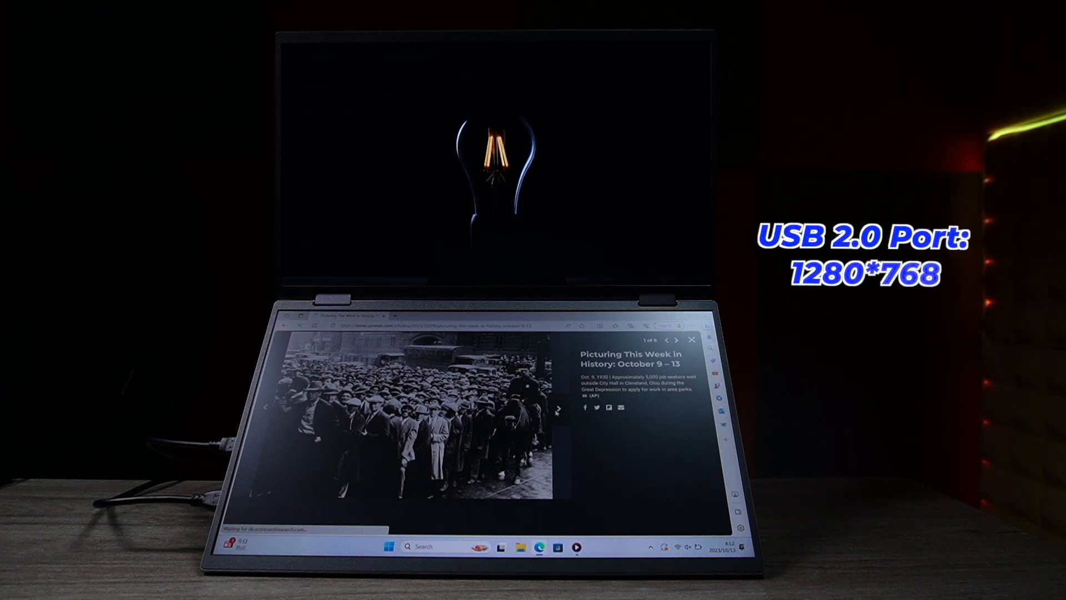
left_click(557, 409)
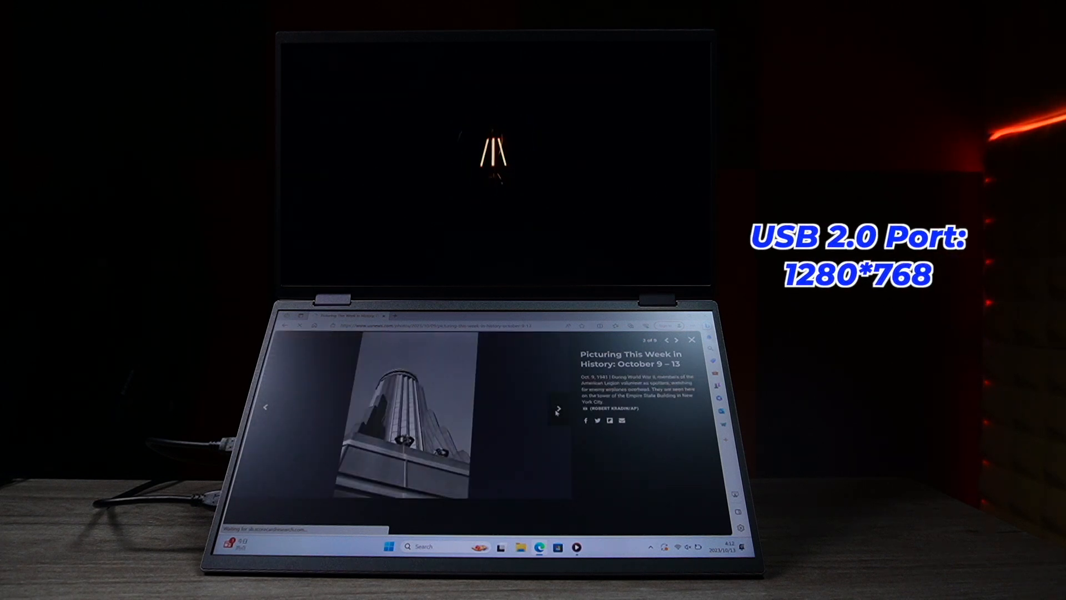
left_click(557, 409)
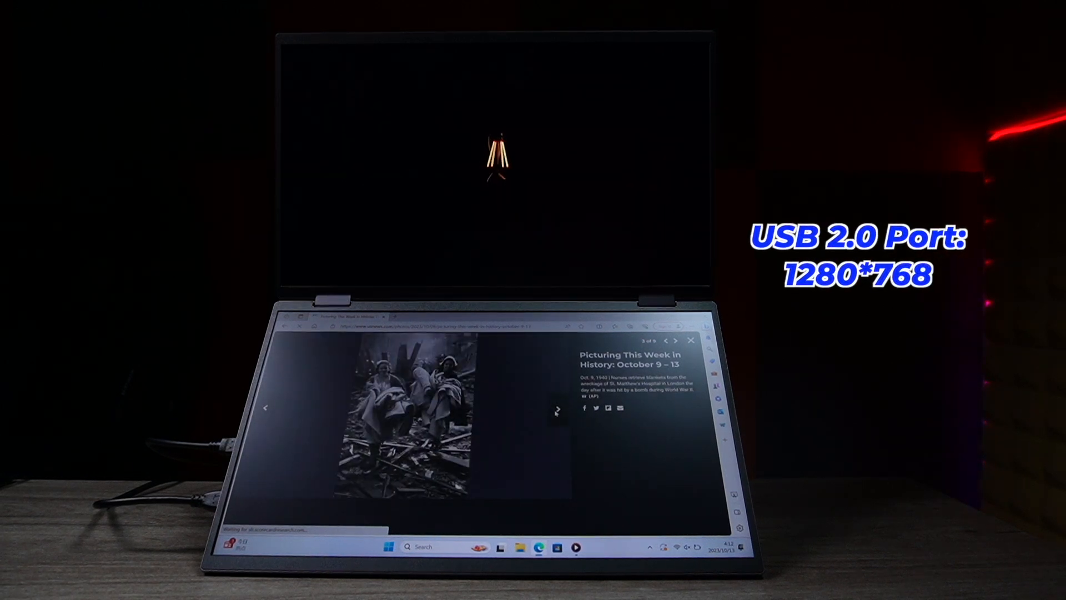
left_click(558, 408)
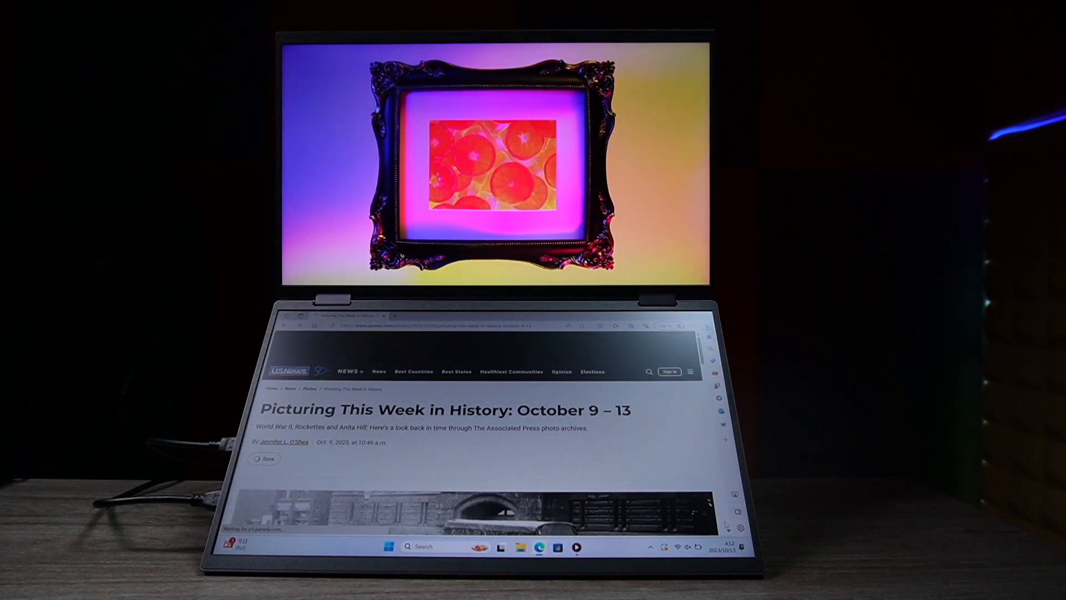
scroll("down", 3)
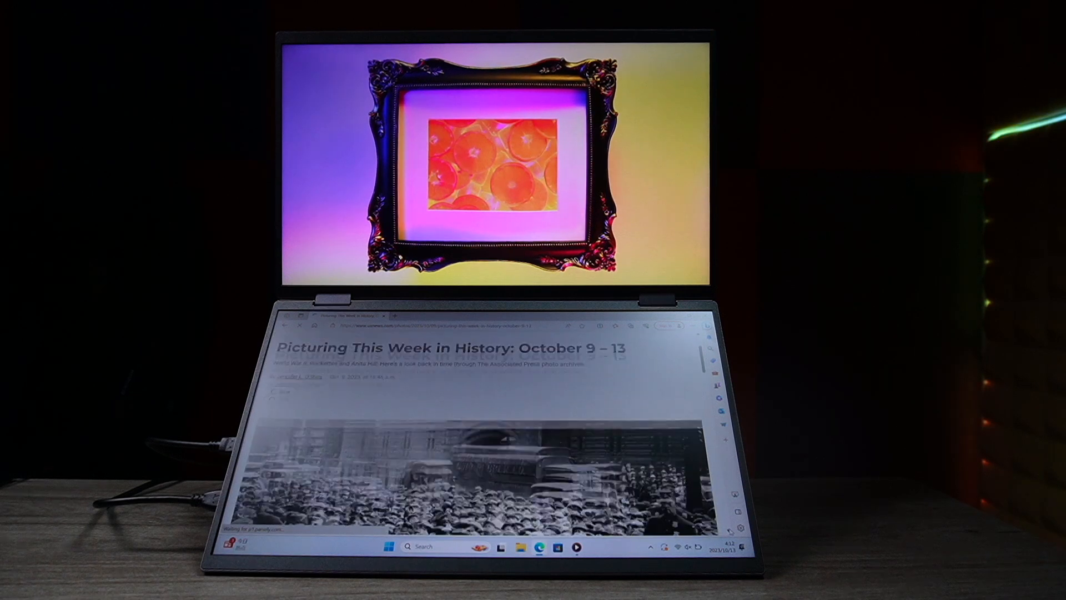